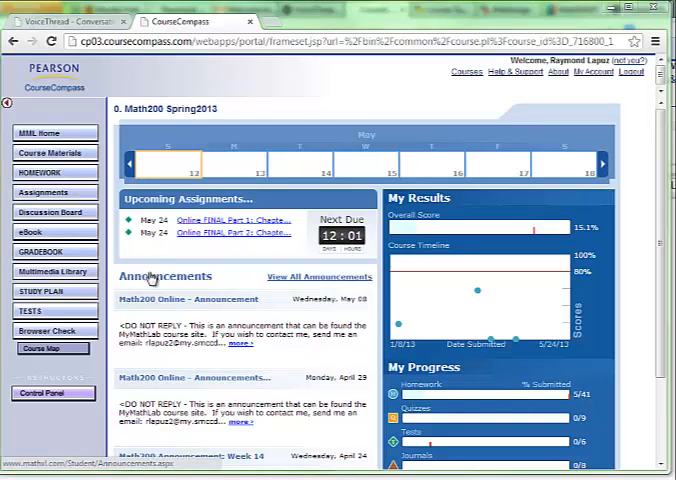
{"action": "mouse_move", "coordinate": [158, 168]}
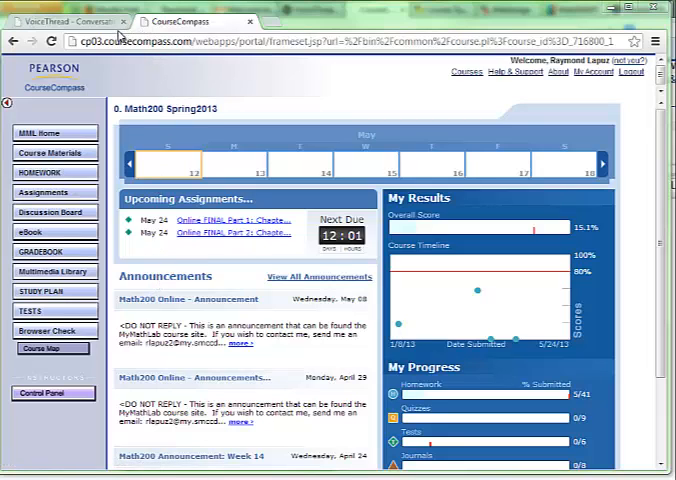
{"action": "mouse_move", "coordinate": [56, 20]}
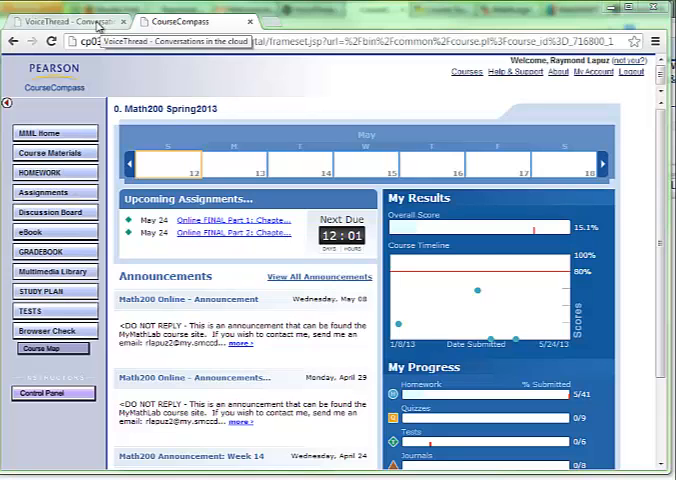
- Visit the VoiceThread website's registration and sign-in pages
{"action": "left_click", "coordinate": [60, 20]}
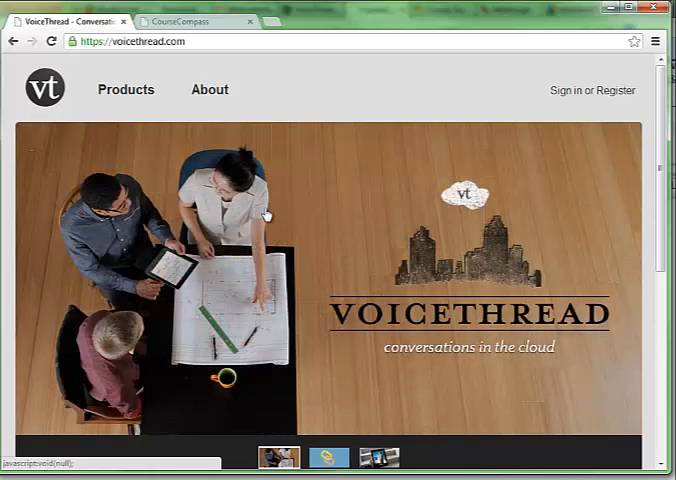
{"action": "mouse_move", "coordinate": [616, 104]}
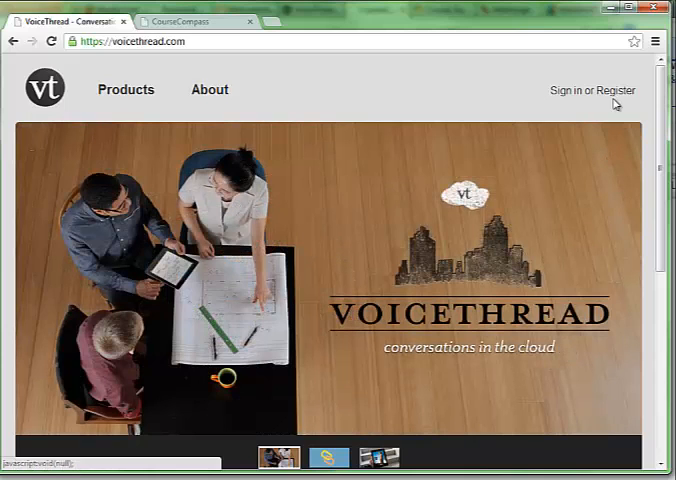
{"action": "mouse_move", "coordinate": [616, 90]}
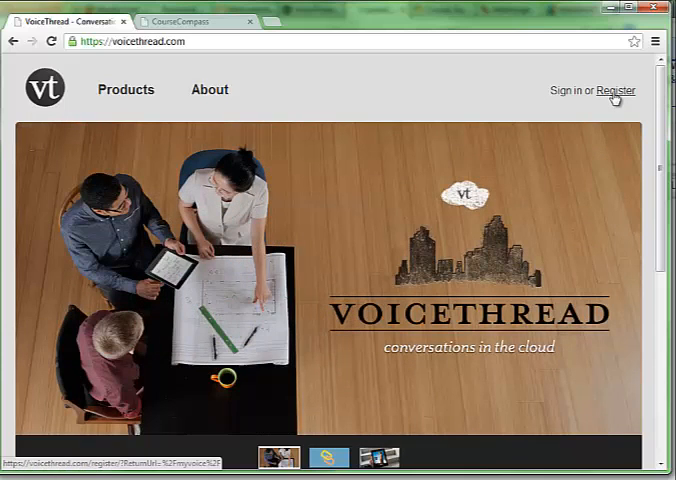
{"action": "left_click", "coordinate": [614, 90]}
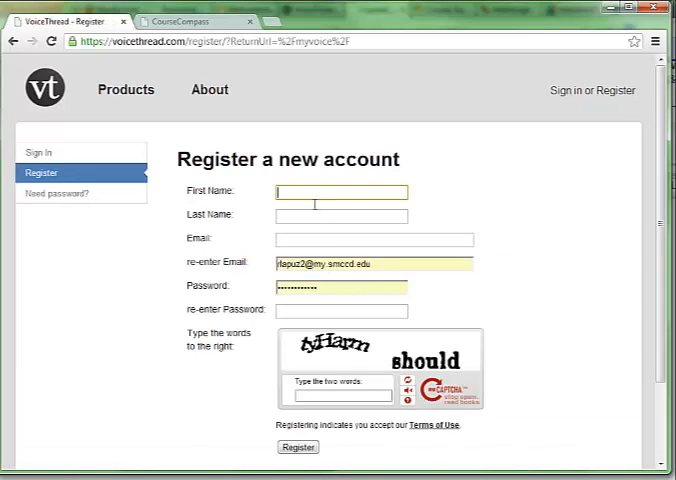
{"action": "mouse_move", "coordinate": [296, 208]}
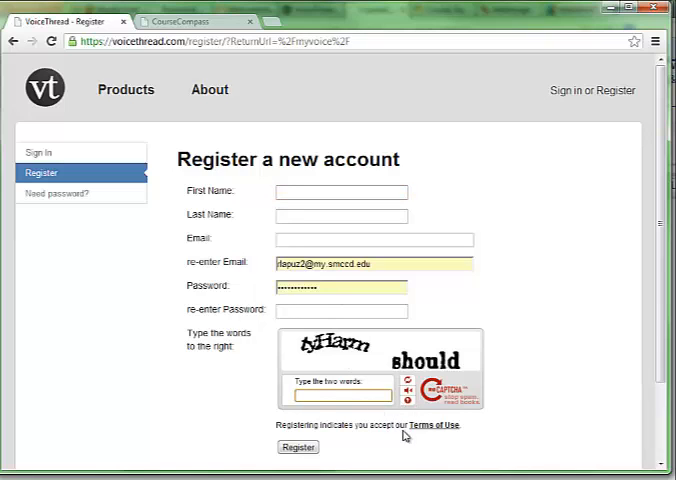
{"action": "mouse_move", "coordinate": [210, 244]}
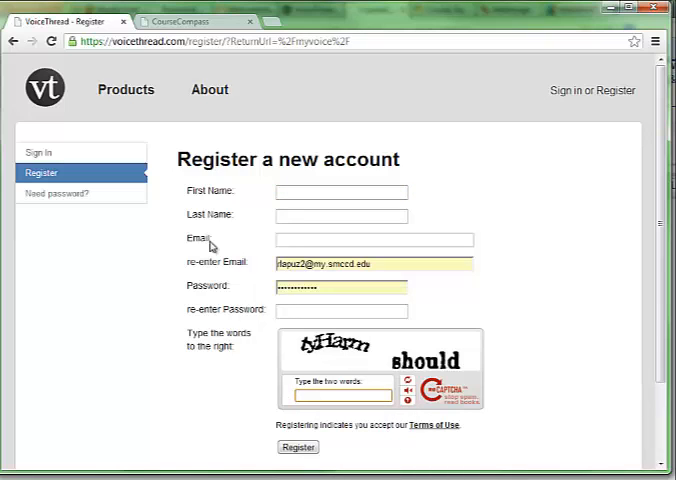
{"action": "mouse_move", "coordinate": [500, 190]}
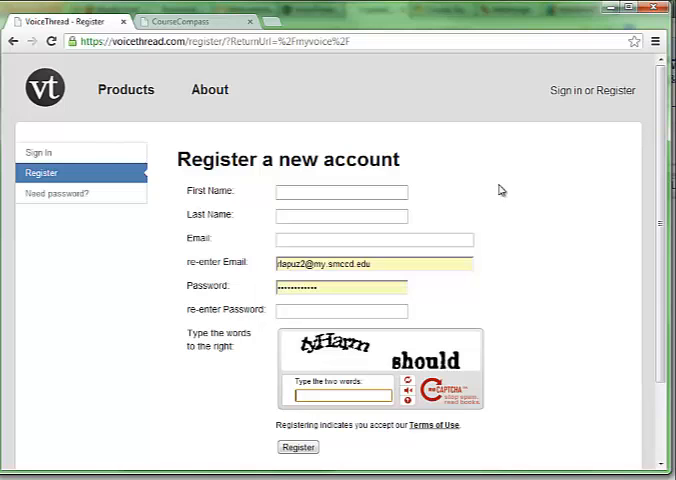
{"action": "mouse_move", "coordinate": [564, 90]}
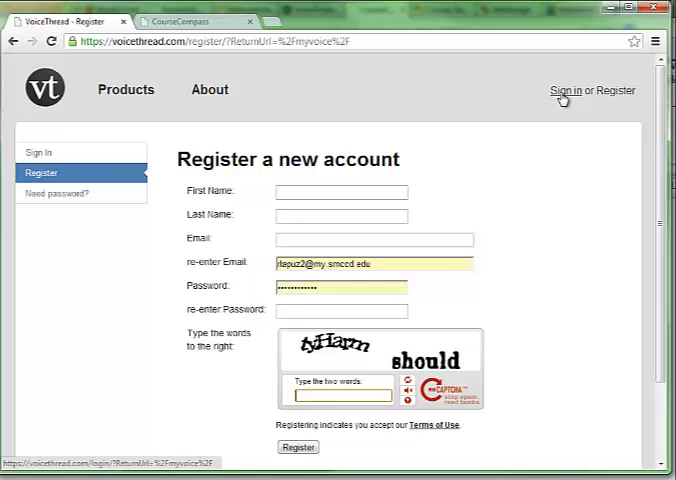
{"action": "left_click", "coordinate": [560, 88]}
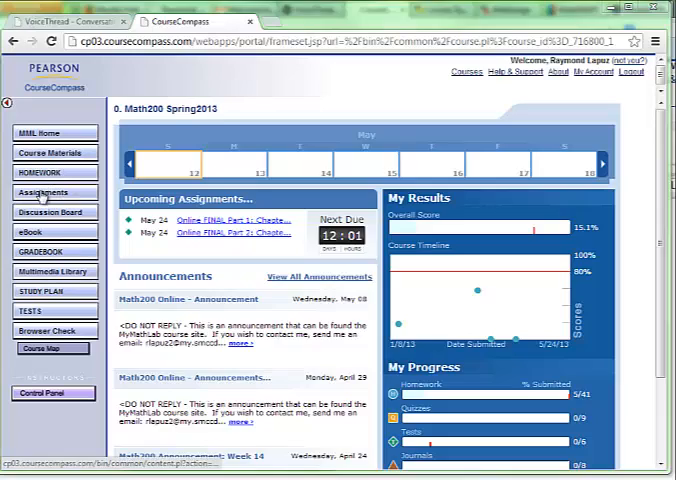
- From Assignments > Extra, start playing the embedded Quiz #6 VoiceThread
{"action": "left_click", "coordinate": [44, 192]}
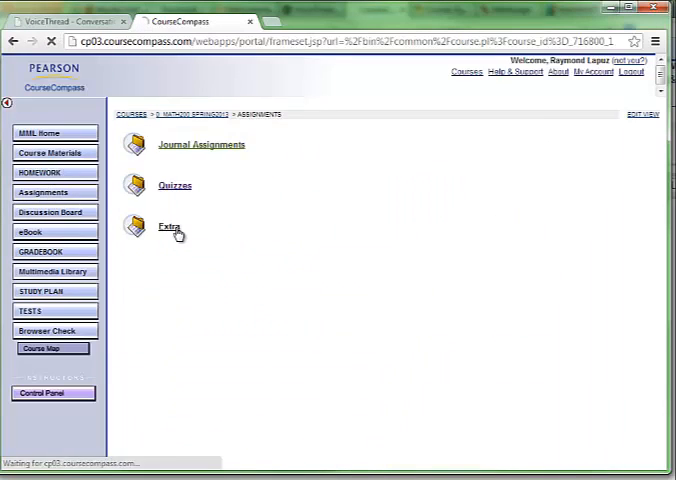
{"action": "left_click", "coordinate": [168, 226]}
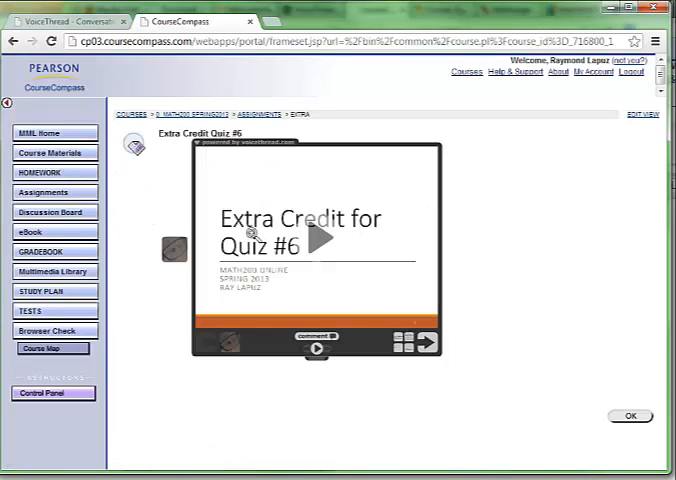
{"action": "mouse_move", "coordinate": [320, 250]}
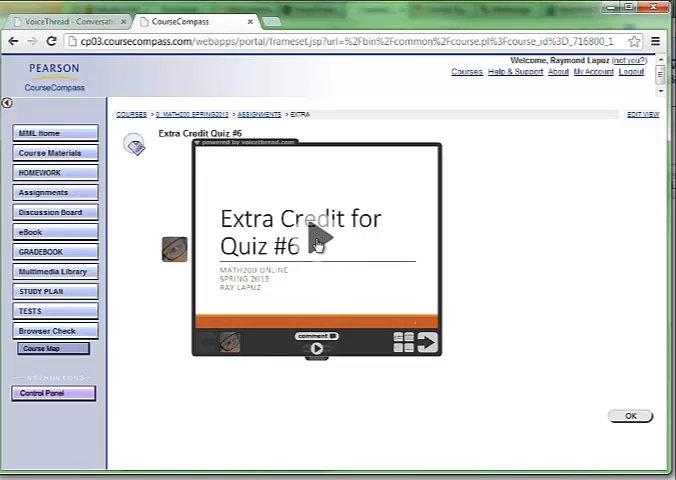
{"action": "left_click", "coordinate": [320, 348]}
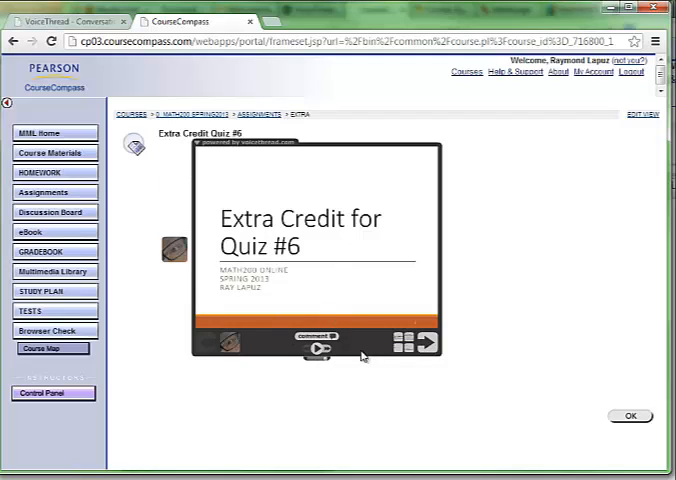
{"action": "mouse_move", "coordinate": [194, 268]}
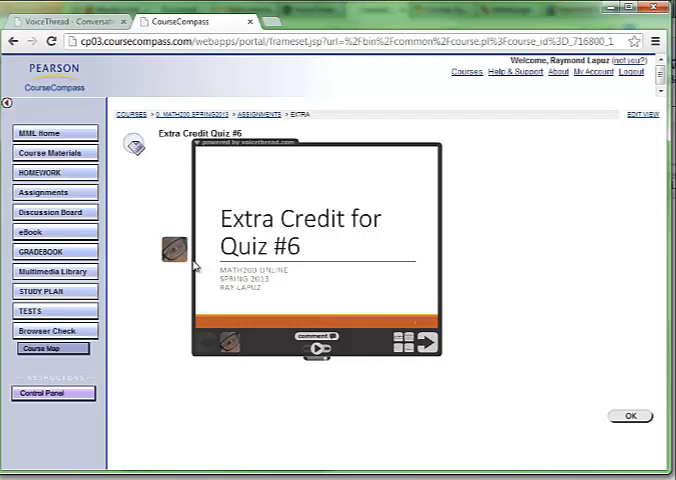
{"action": "mouse_move", "coordinate": [232, 288]}
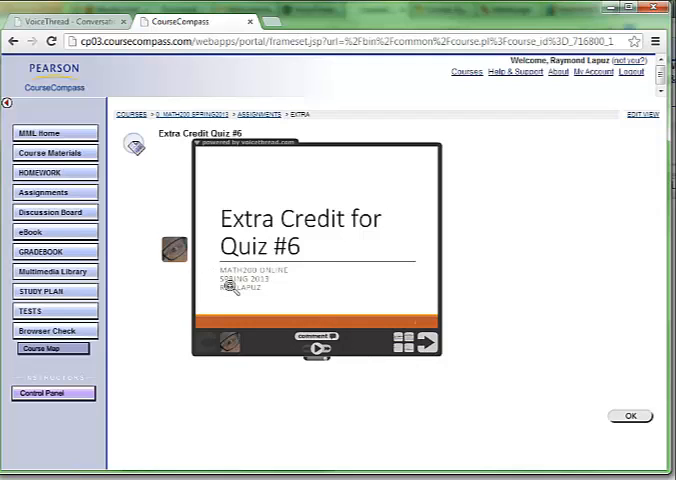
{"action": "mouse_move", "coordinate": [232, 284]}
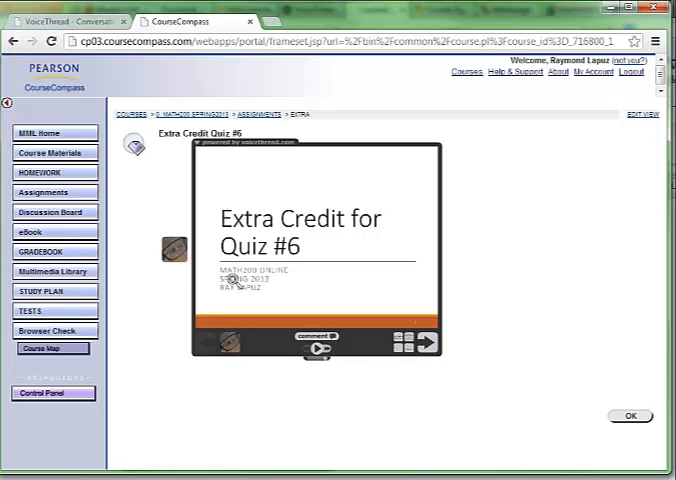
- Advance to the next quiz slide and choose to comment by microphone
{"action": "left_click", "coordinate": [320, 350]}
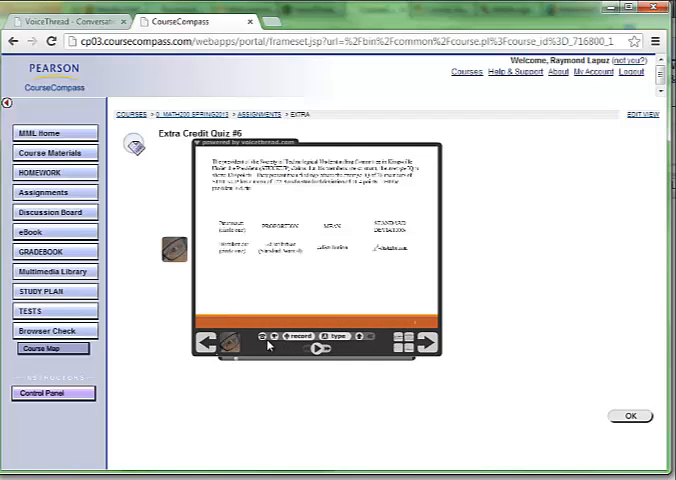
{"action": "mouse_move", "coordinate": [270, 344]}
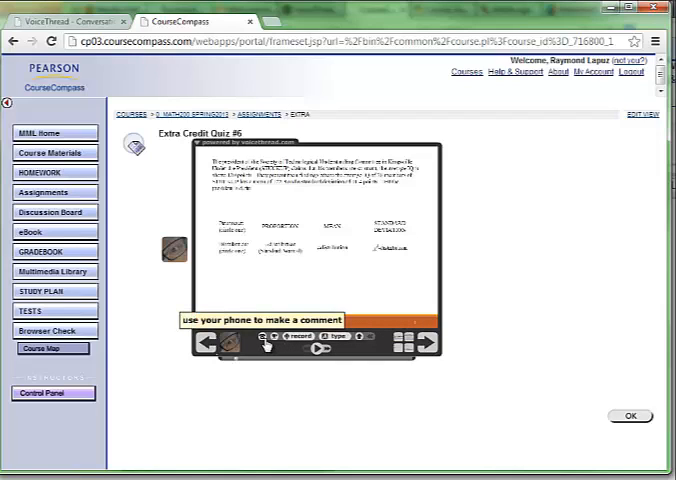
{"action": "mouse_move", "coordinate": [270, 348]}
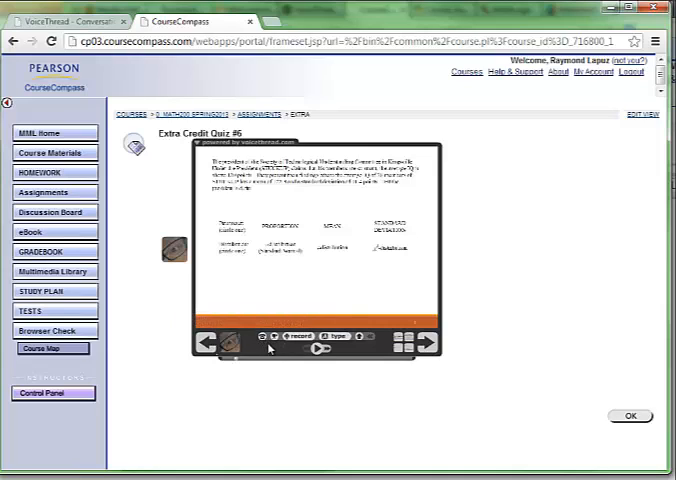
{"action": "mouse_move", "coordinate": [264, 344]}
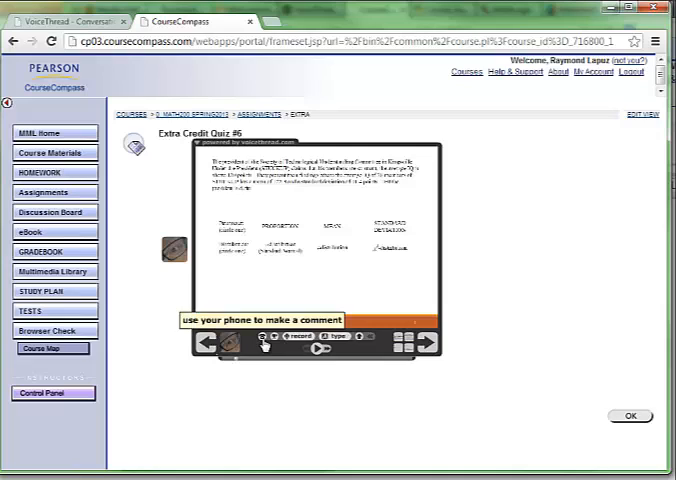
{"action": "mouse_move", "coordinate": [276, 340]}
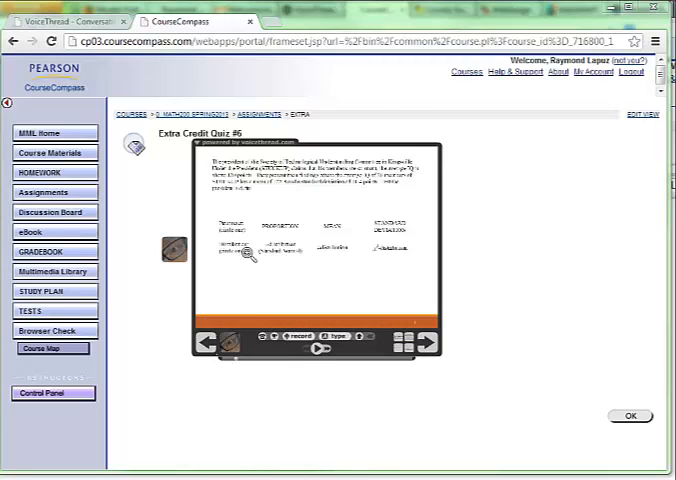
{"action": "mouse_move", "coordinate": [318, 344]}
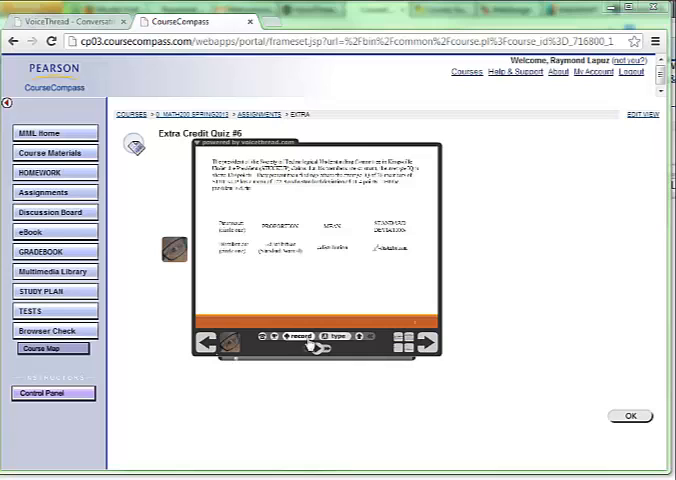
{"action": "mouse_move", "coordinate": [302, 336]}
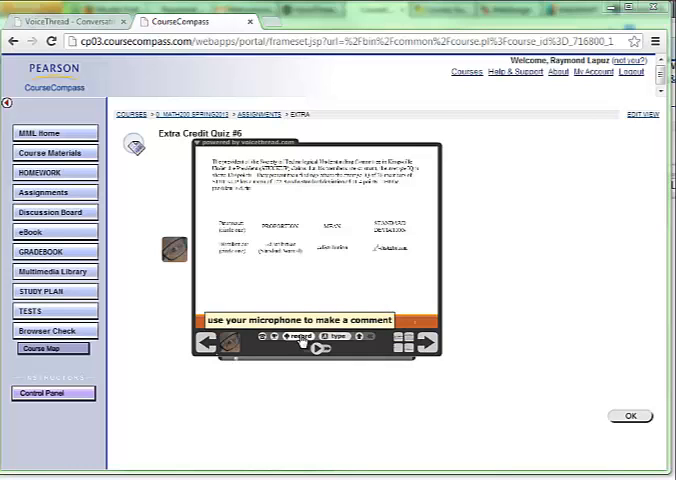
{"action": "left_click", "coordinate": [296, 338]}
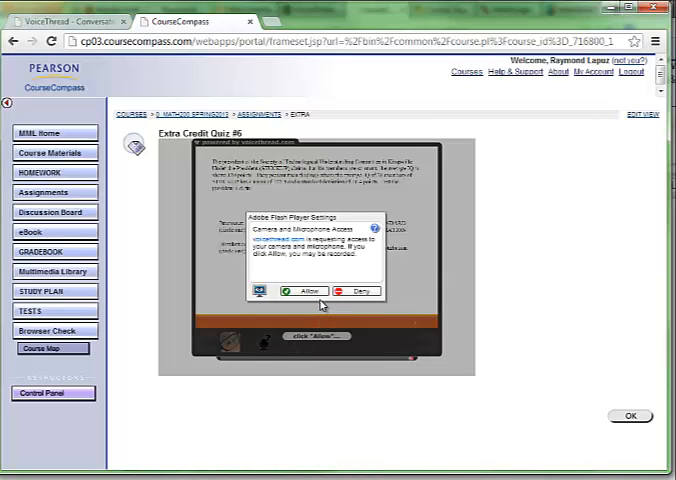
- Allow Flash microphone access, speak the comment, and stop recording to save it
{"action": "left_click", "coordinate": [288, 292]}
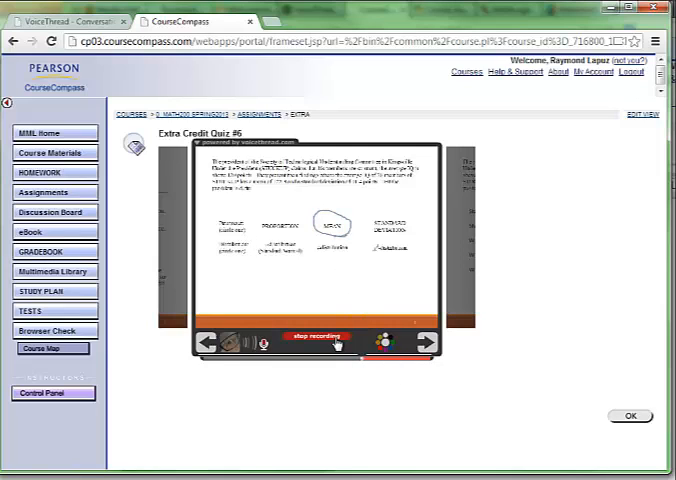
{"action": "left_click", "coordinate": [318, 336]}
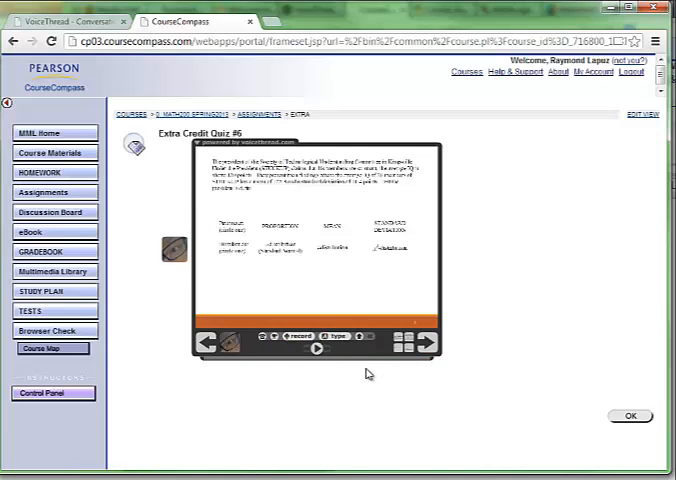
{"action": "mouse_move", "coordinate": [172, 282]}
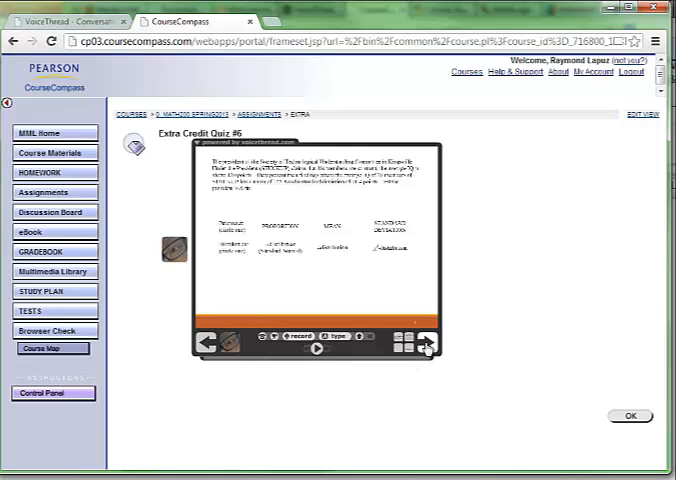
- Advance to the slide listing the quiz questions
{"action": "left_click", "coordinate": [426, 344]}
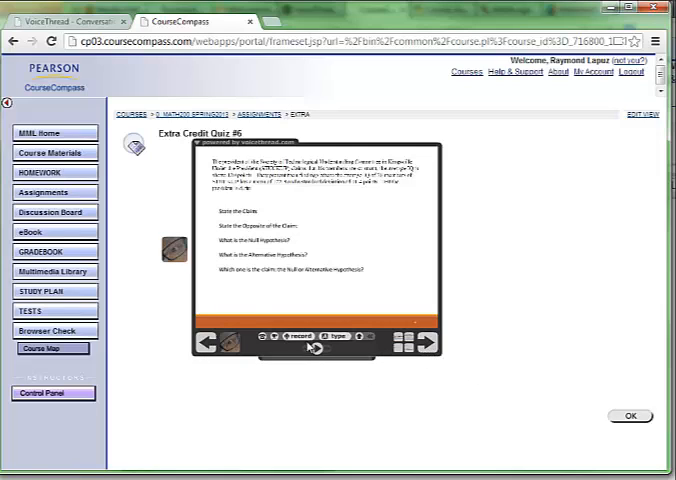
{"action": "mouse_move", "coordinate": [280, 340]}
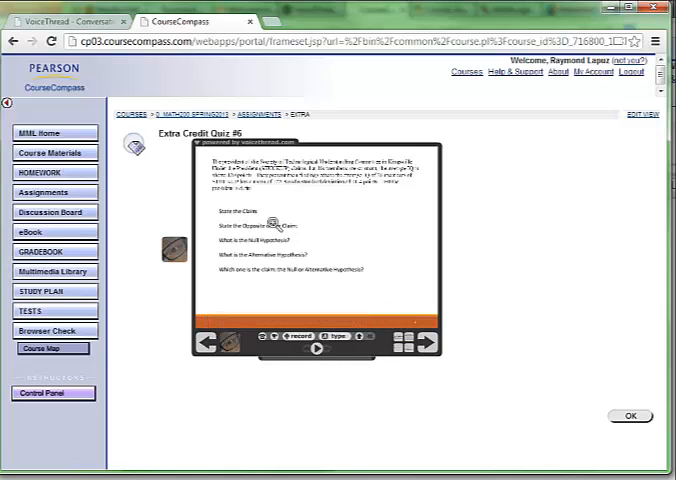
{"action": "mouse_move", "coordinate": [426, 364]}
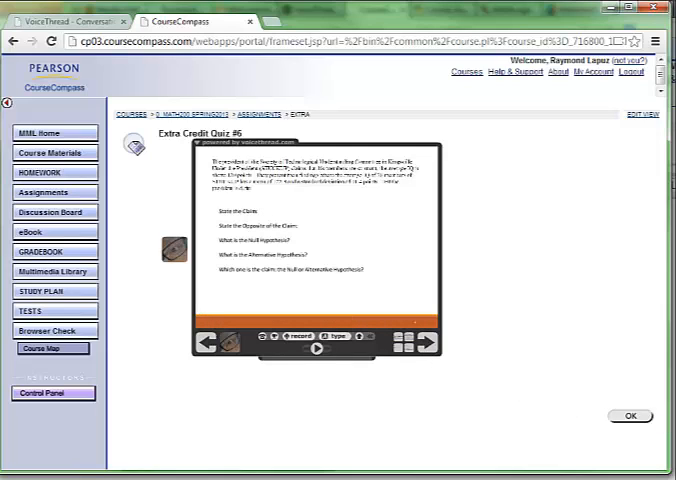
{"action": "mouse_move", "coordinate": [496, 284]}
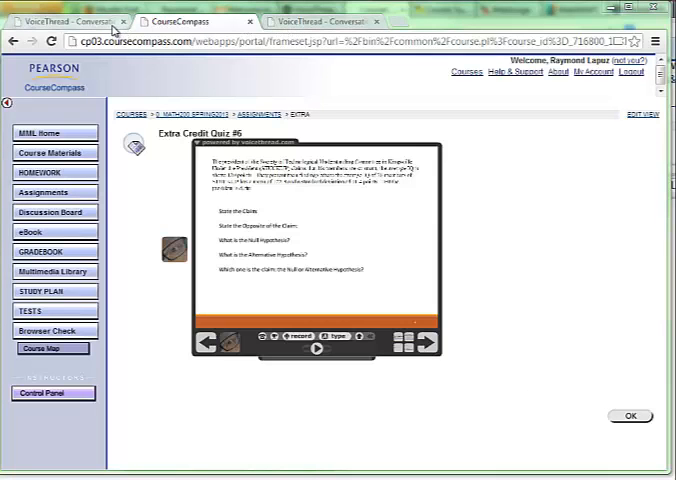
- In VoiceThread, show the MyVoice library filtered to threads Shared with me
{"action": "left_click", "coordinate": [320, 22]}
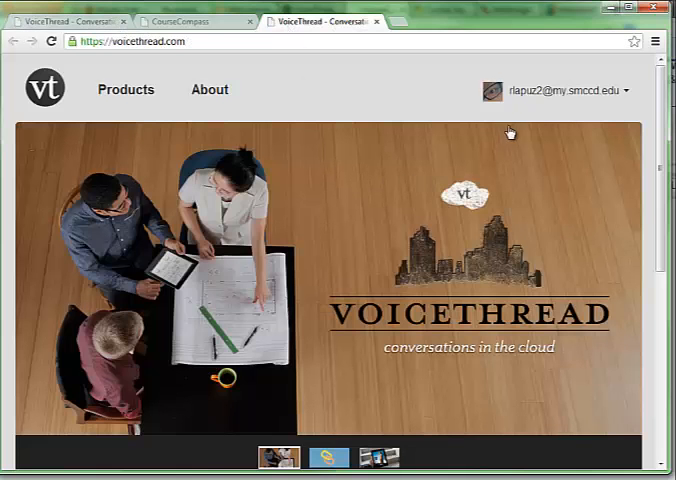
{"action": "left_click", "coordinate": [558, 88]}
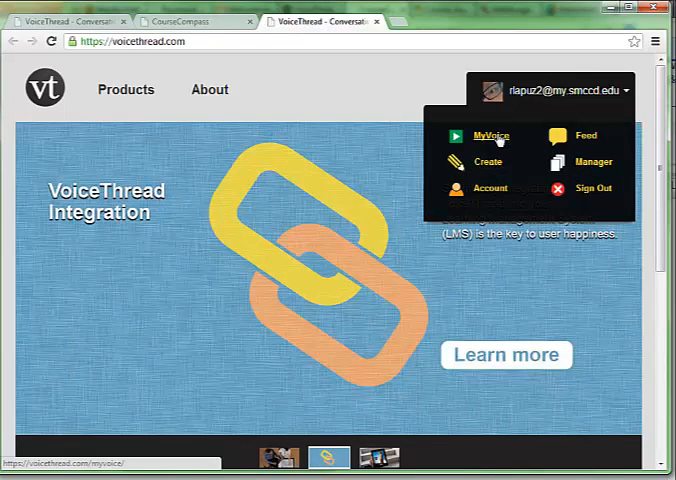
{"action": "left_click", "coordinate": [496, 136]}
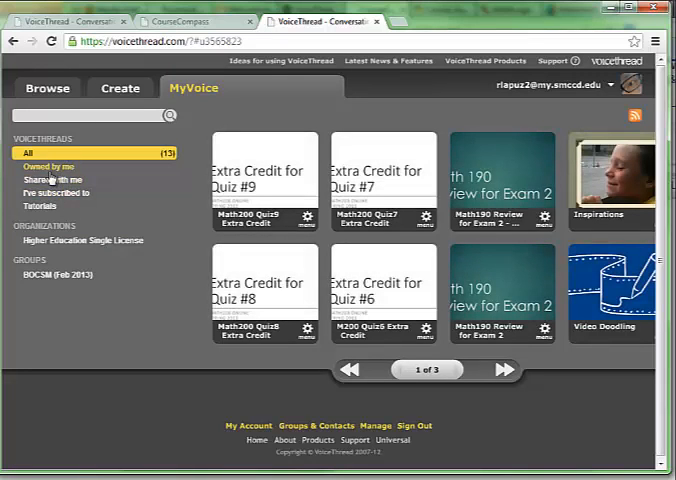
{"action": "left_click", "coordinate": [48, 180]}
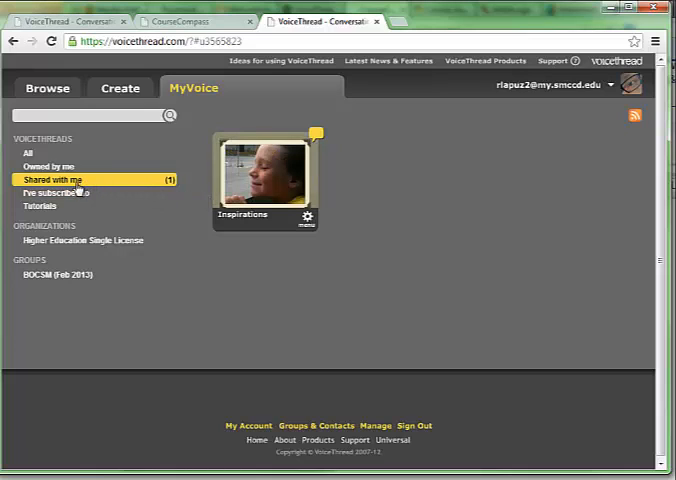
{"action": "mouse_move", "coordinate": [280, 240]}
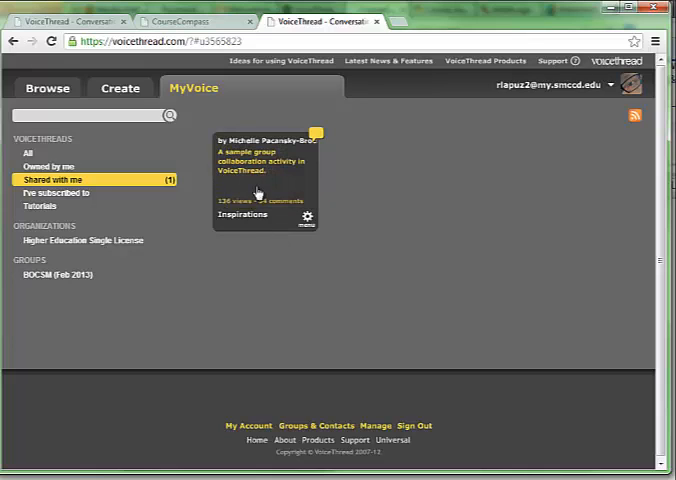
{"action": "mouse_move", "coordinate": [288, 172]}
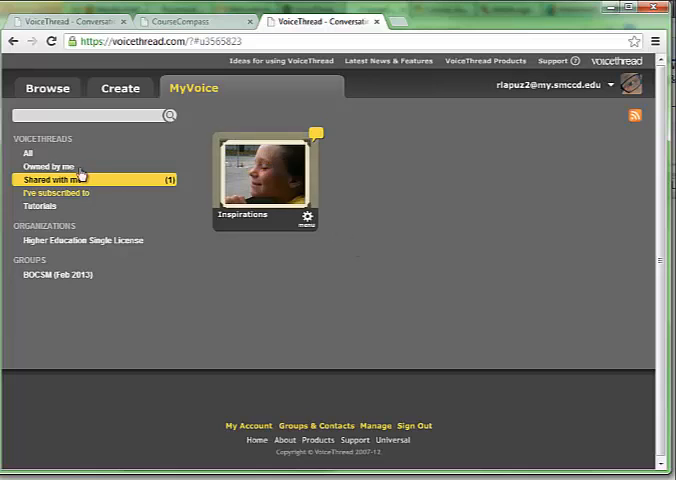
- Show the M200 Quiz6 Extra Credit thread in full screen
{"action": "left_click", "coordinate": [46, 166]}
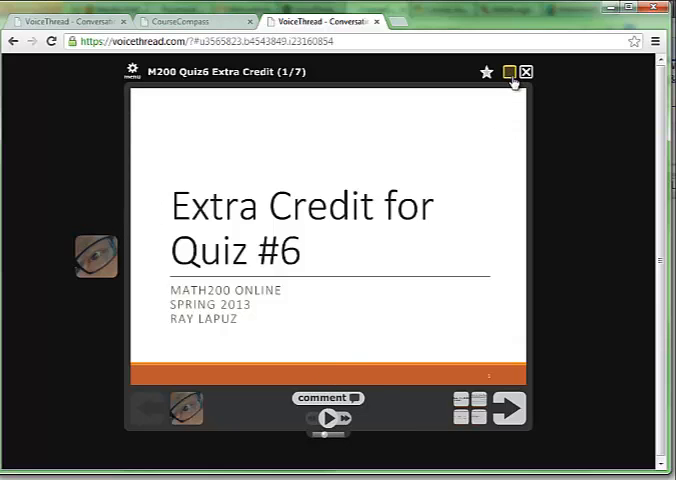
{"action": "mouse_move", "coordinate": [510, 72]}
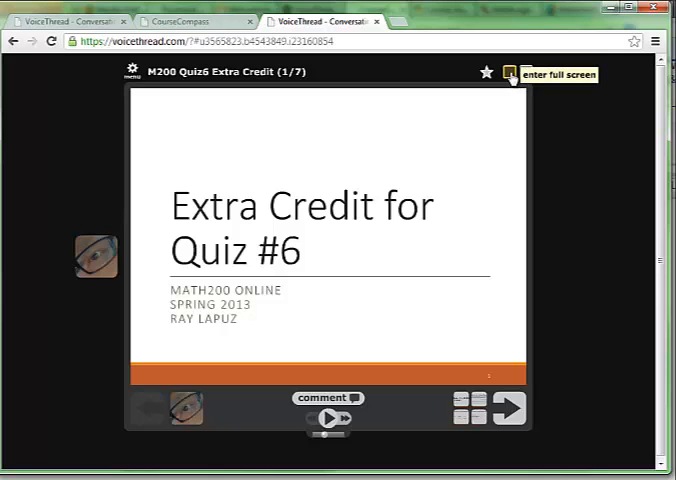
{"action": "left_click", "coordinate": [512, 72]}
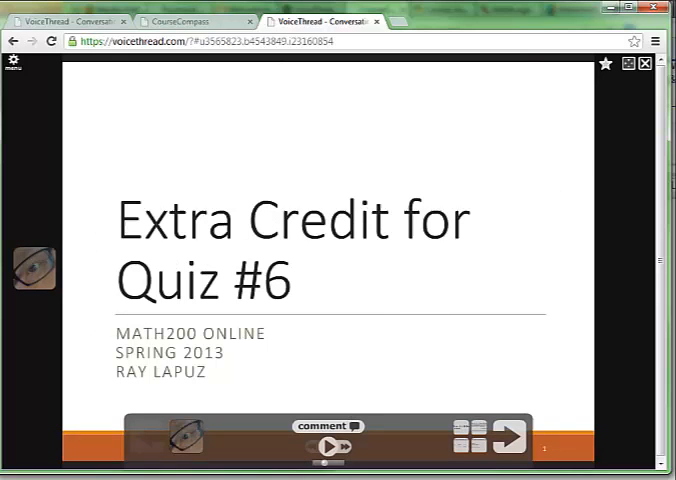
{"action": "mouse_move", "coordinate": [356, 284]}
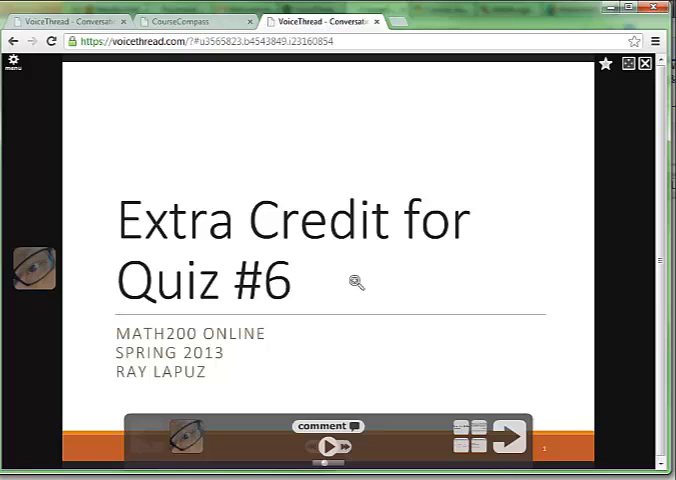